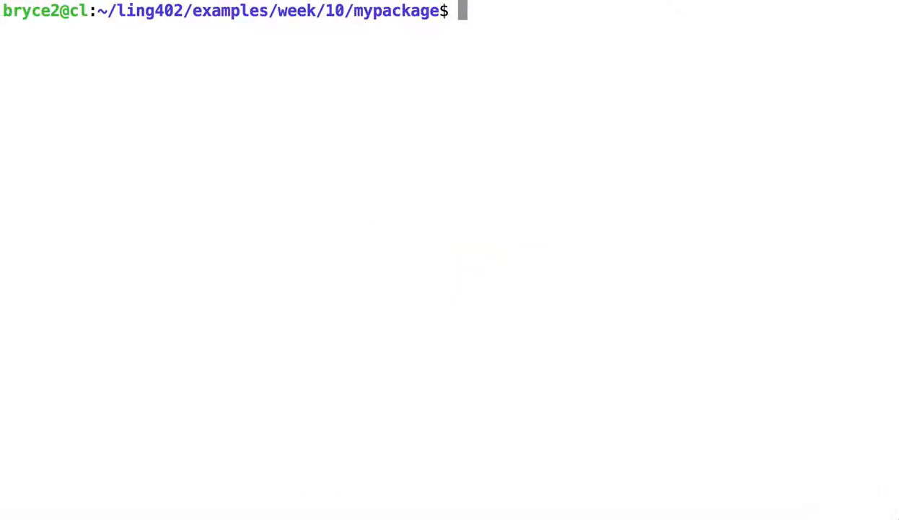
# List the mypackage folder with ls, then open inheritance/animal.py in vim
pyautogui.write('ls')
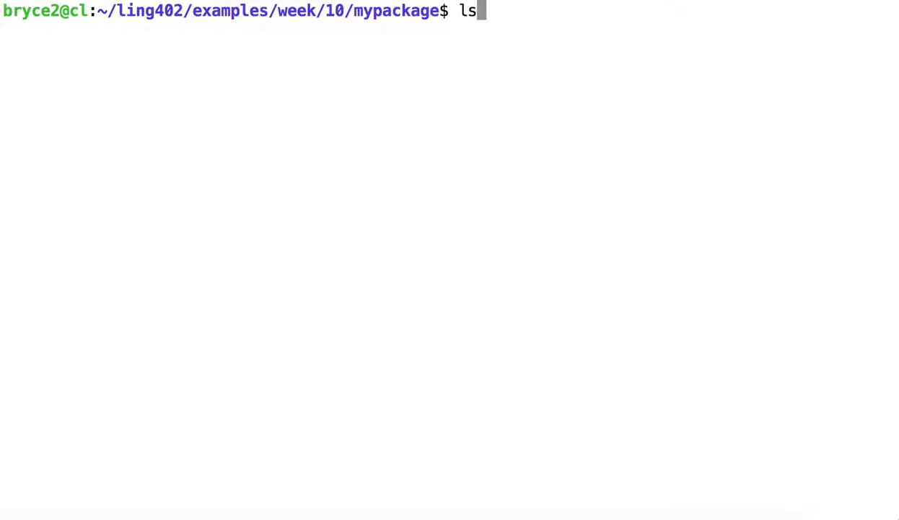
pyautogui.press('Return')
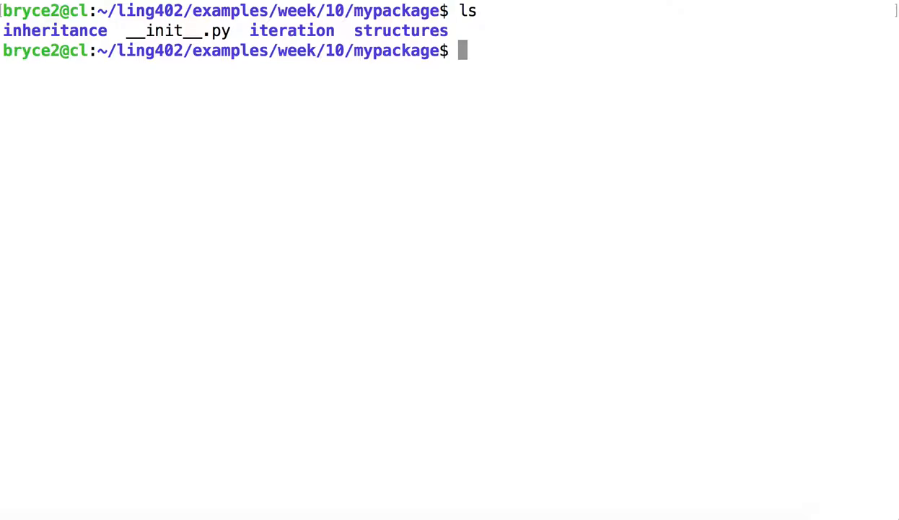
pyautogui.write('vim')
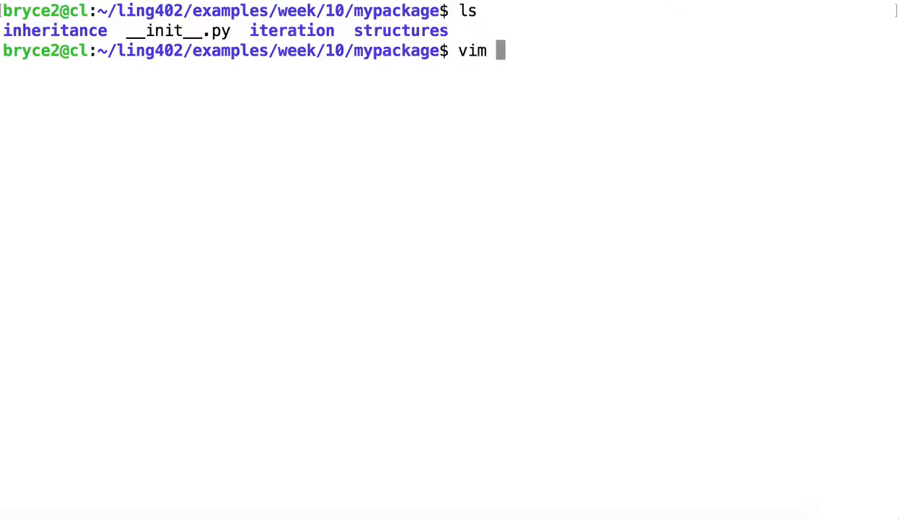
pyautogui.write('inheritance/')
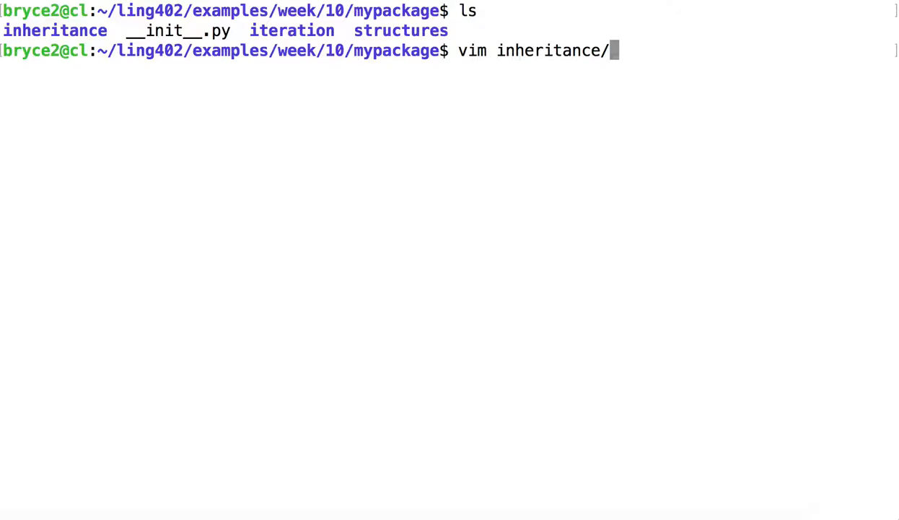
pyautogui.write('animal.py')
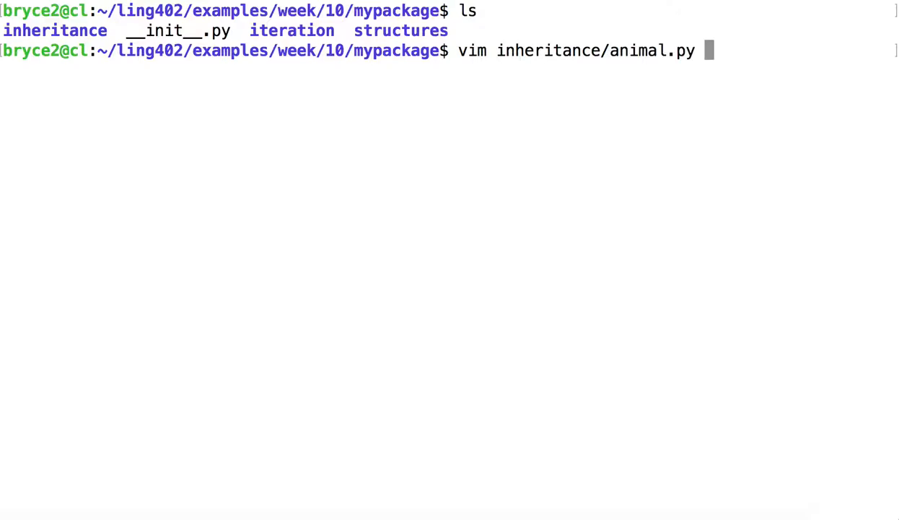
pyautogui.press('Return')
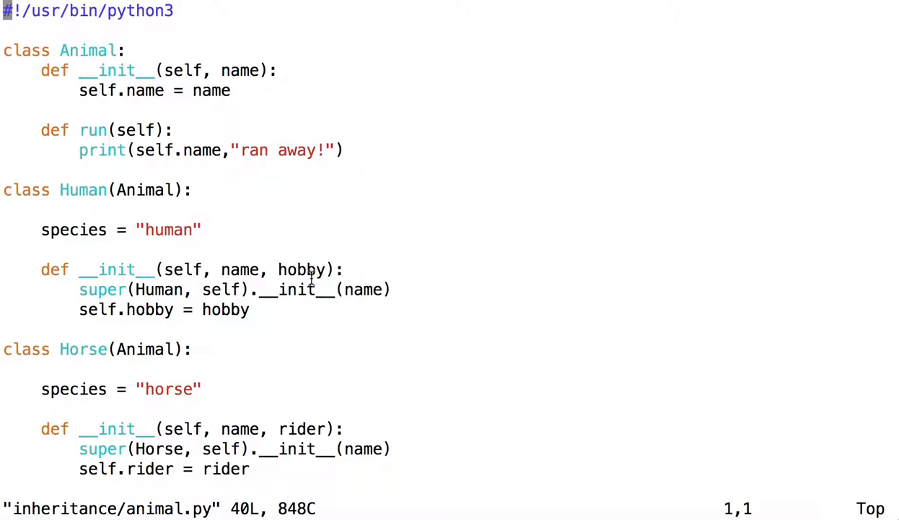
pyautogui.moveTo(265, 327)
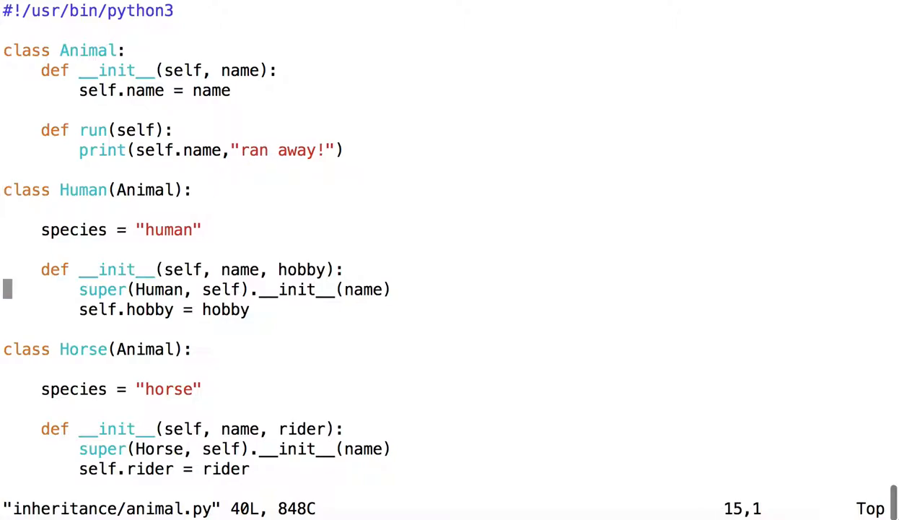
pyautogui.scroll(-3)
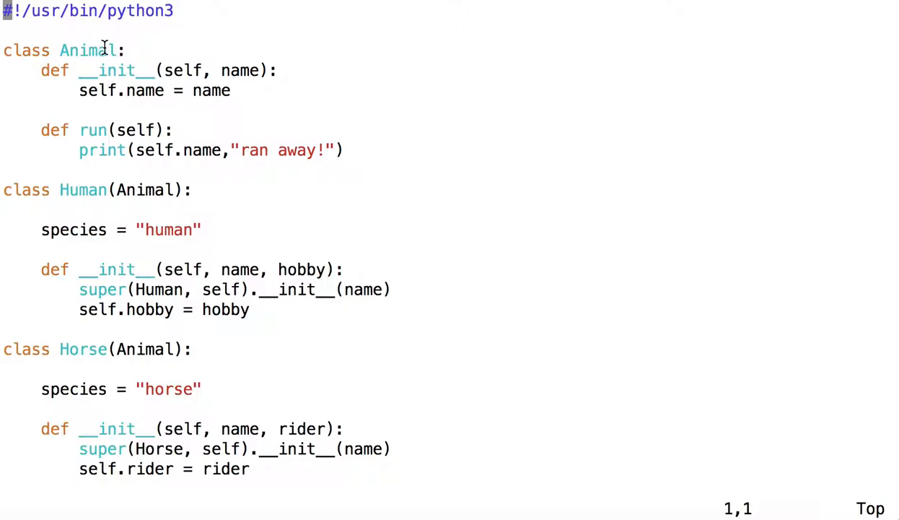
pyautogui.moveTo(130, 142)
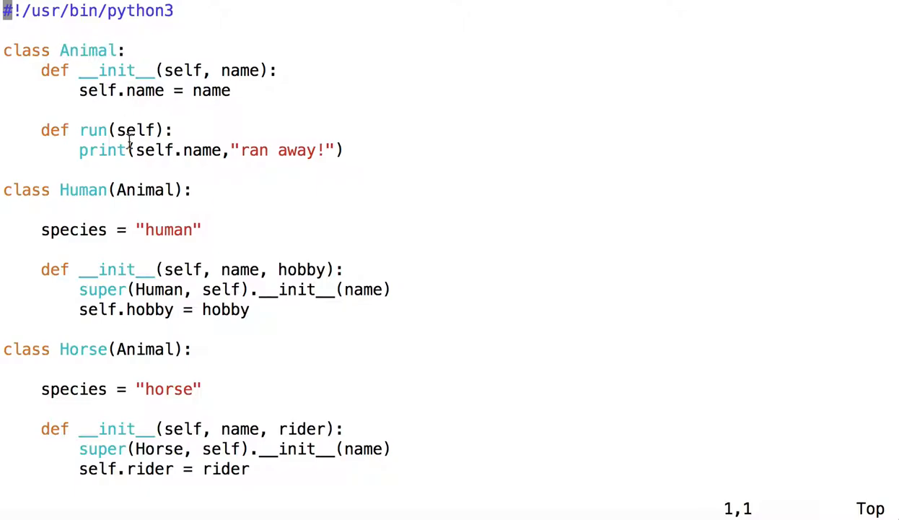
pyautogui.doubleClick(82, 189)
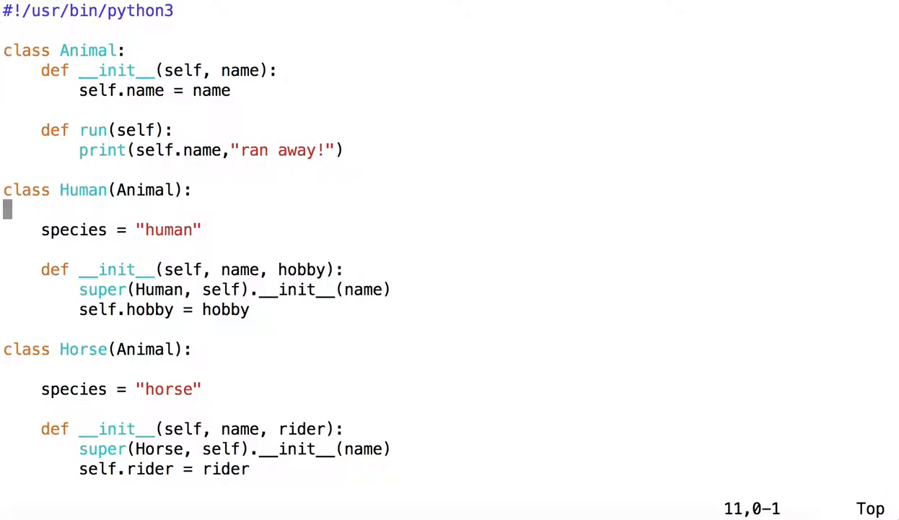
pyautogui.moveTo(182, 257)
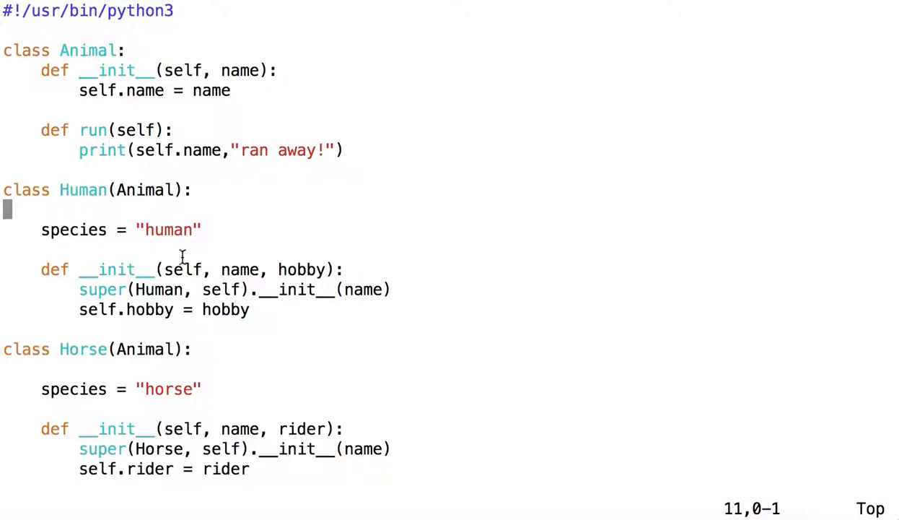
pyautogui.moveTo(91, 242)
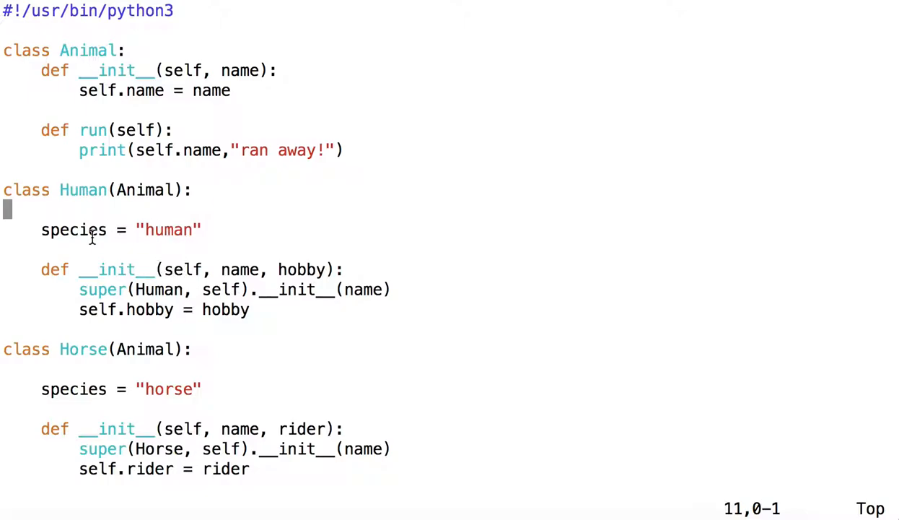
pyautogui.doubleClick(73, 230)
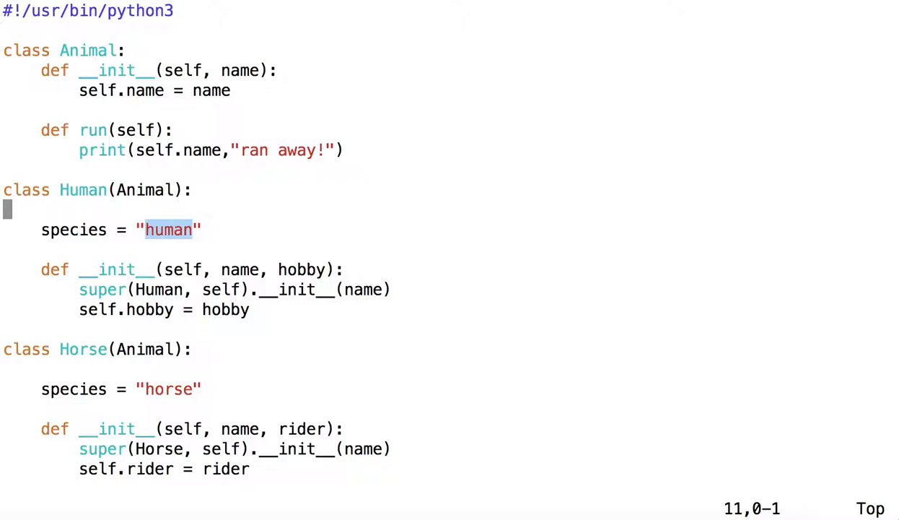
pyautogui.scroll(-3)
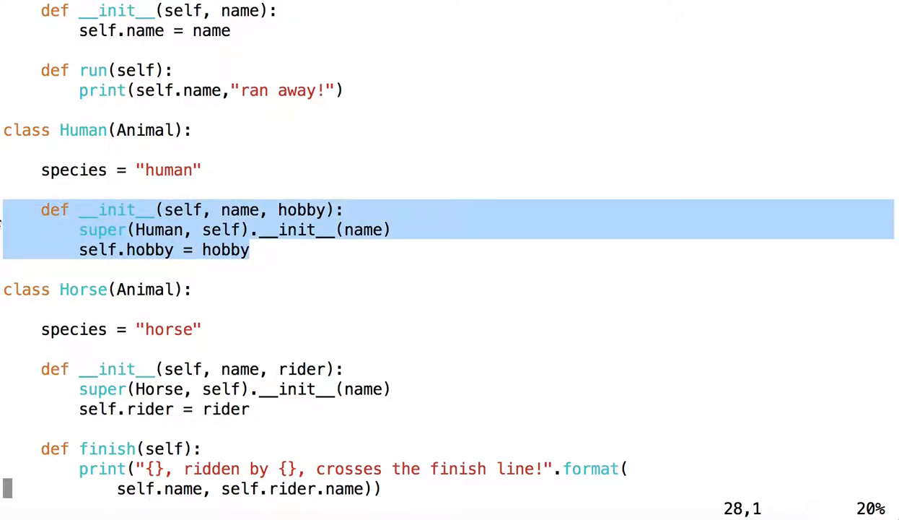
pyautogui.moveTo(282, 251)
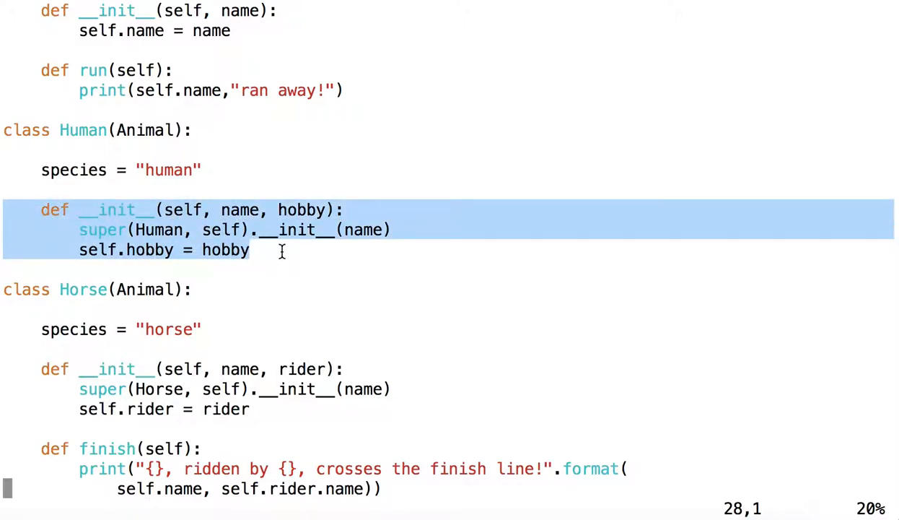
pyautogui.doubleClick(239, 210)
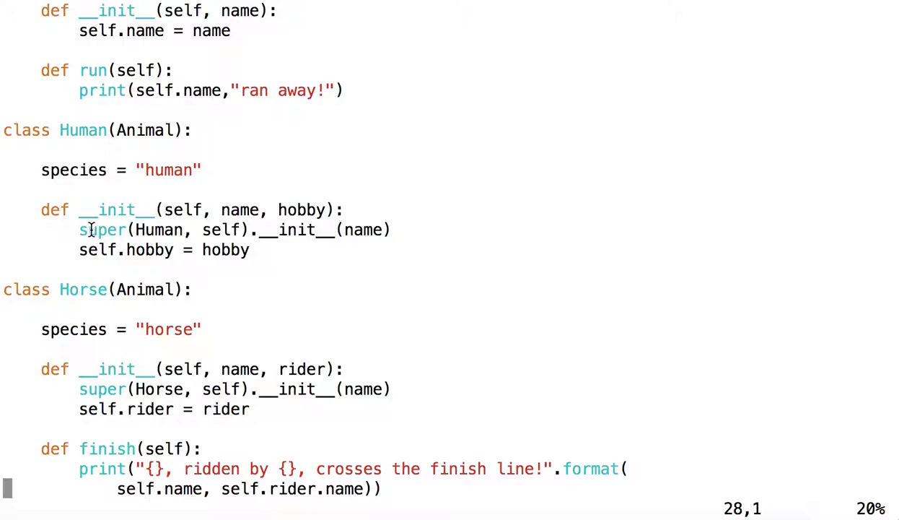
pyautogui.doubleClick(101, 229)
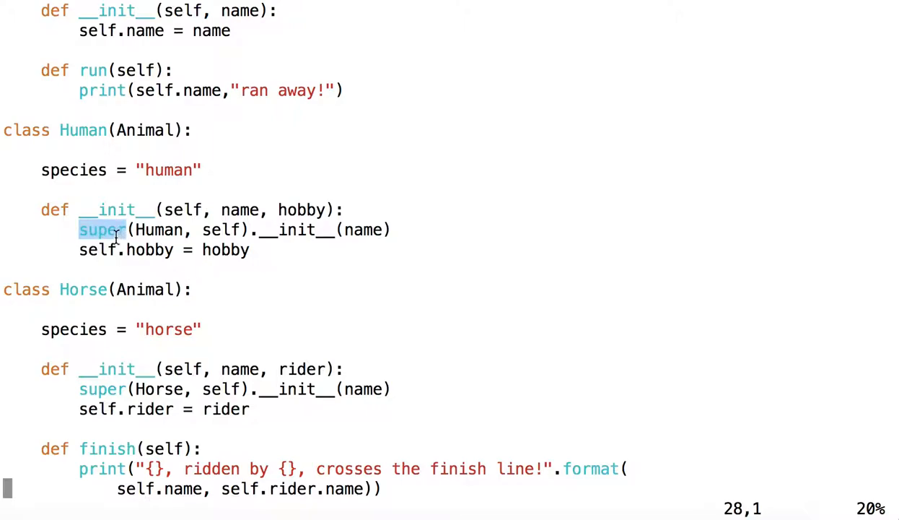
pyautogui.click(101, 229)
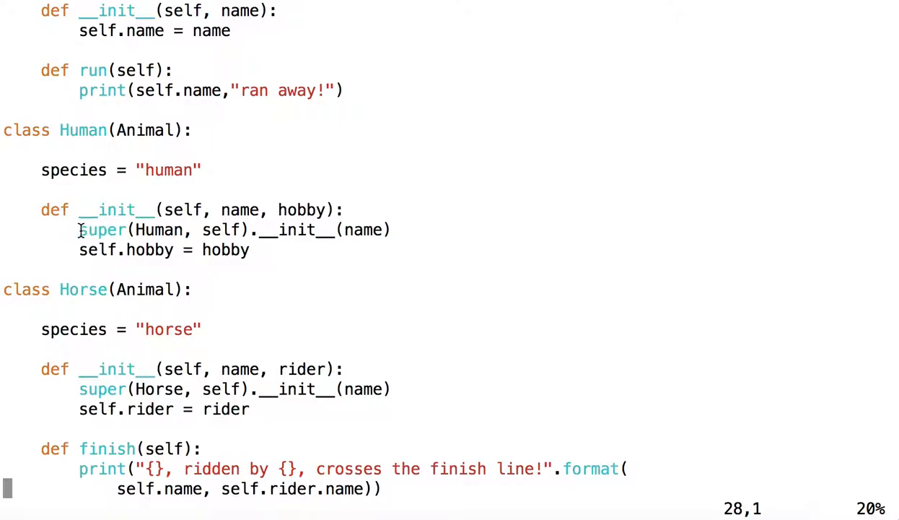
pyautogui.doubleClick(101, 229)
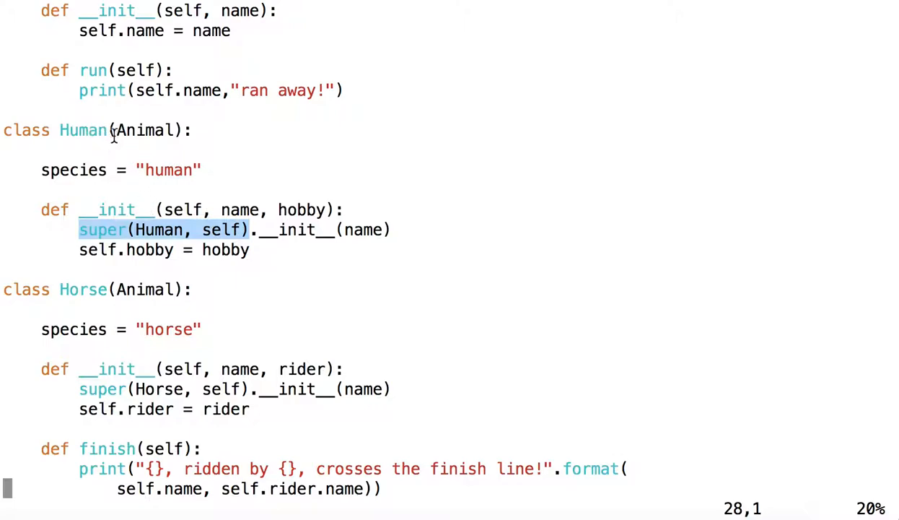
pyautogui.moveTo(139, 145)
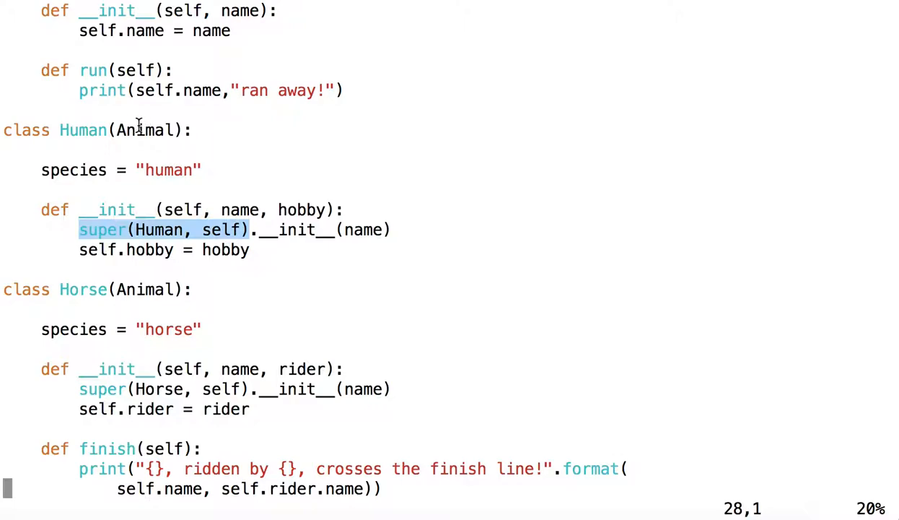
pyautogui.doubleClick(144, 130)
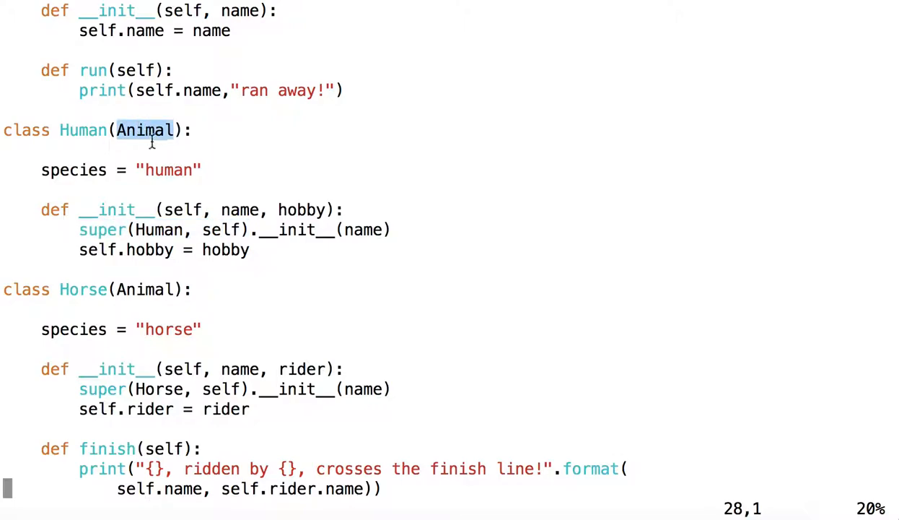
pyautogui.moveTo(159, 98)
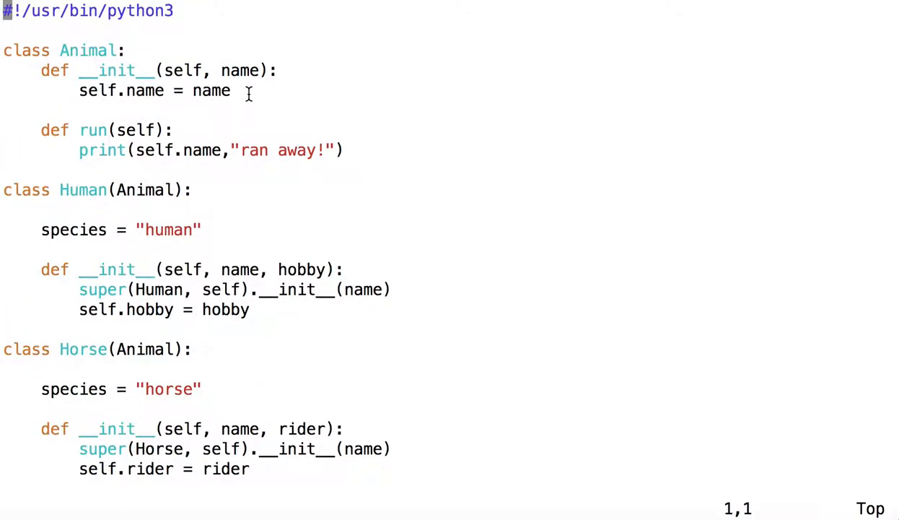
pyautogui.moveTo(249, 90); pyautogui.dragTo(11, 70)
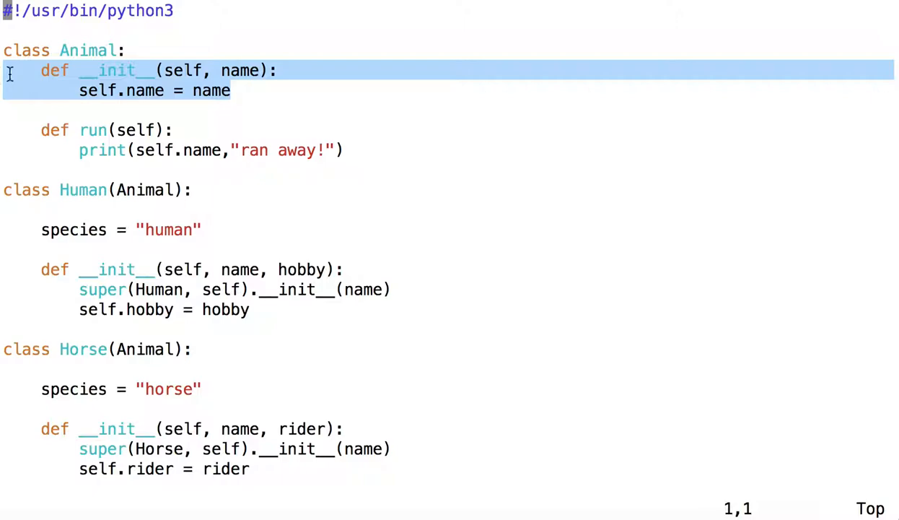
pyautogui.moveTo(226, 205)
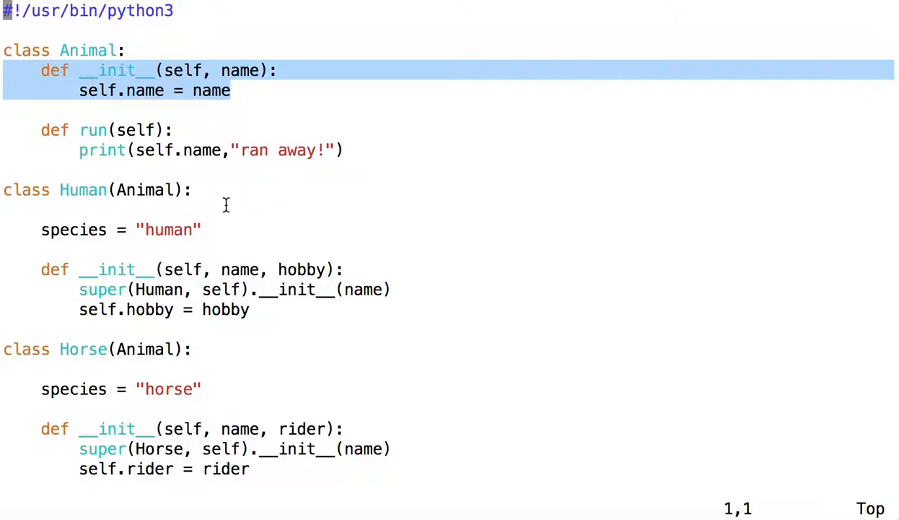
pyautogui.moveTo(361, 301)
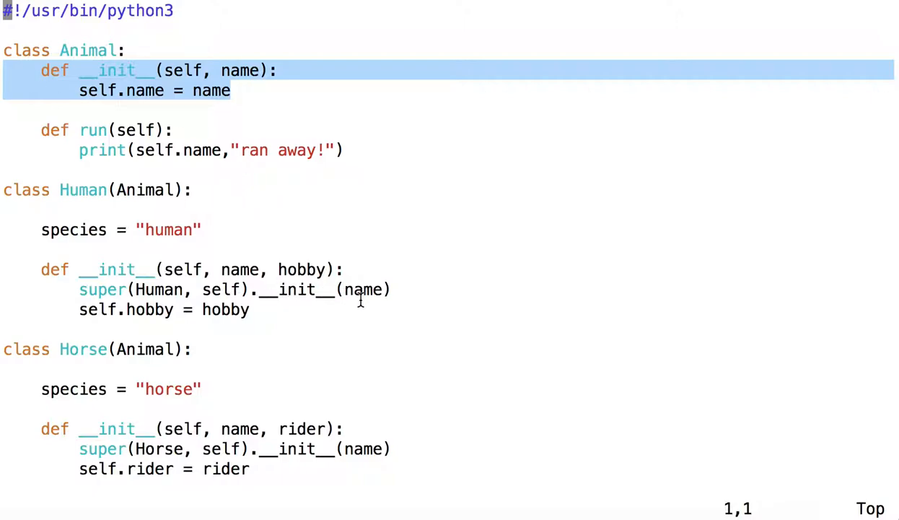
pyautogui.click(275, 310)
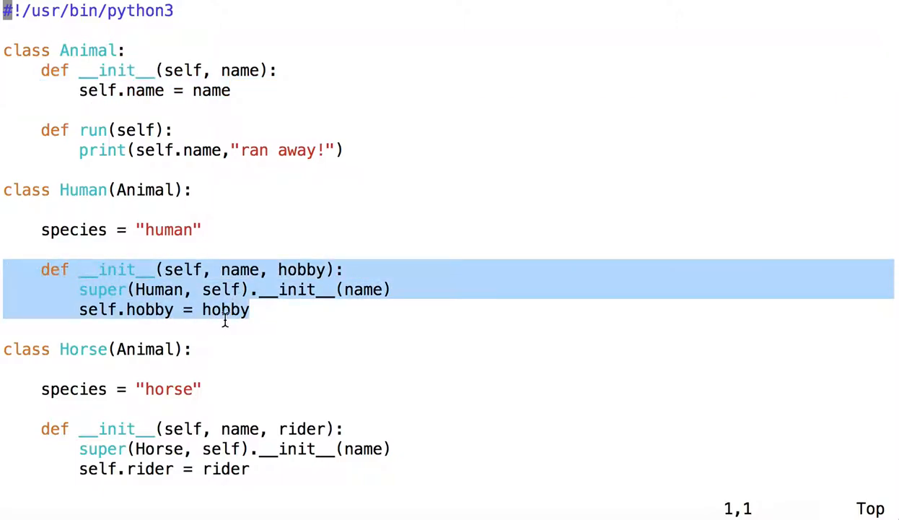
pyautogui.click(108, 290)
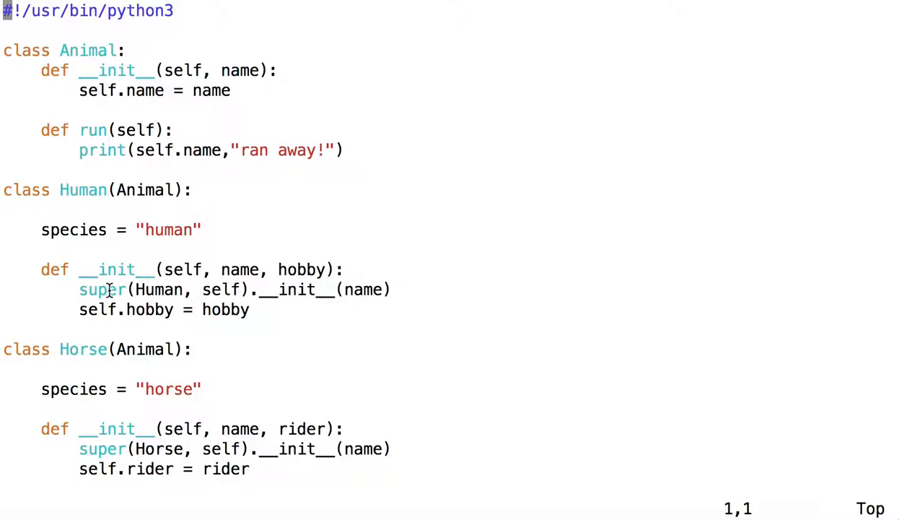
pyautogui.doubleClick(101, 290)
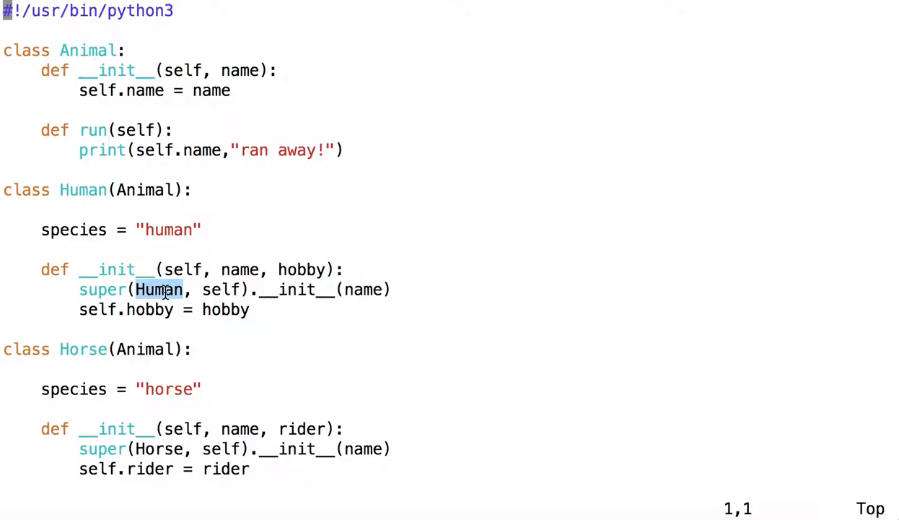
pyautogui.doubleClick(222, 289)
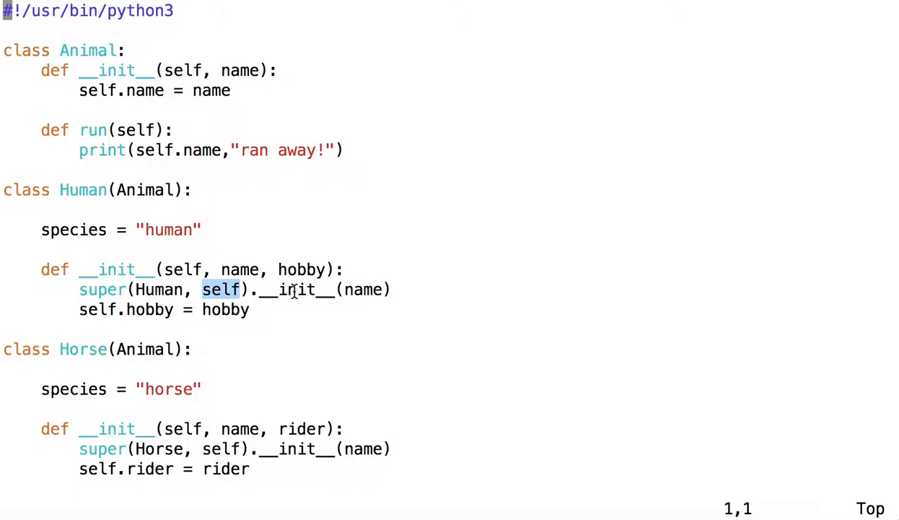
pyautogui.doubleClick(296, 290)
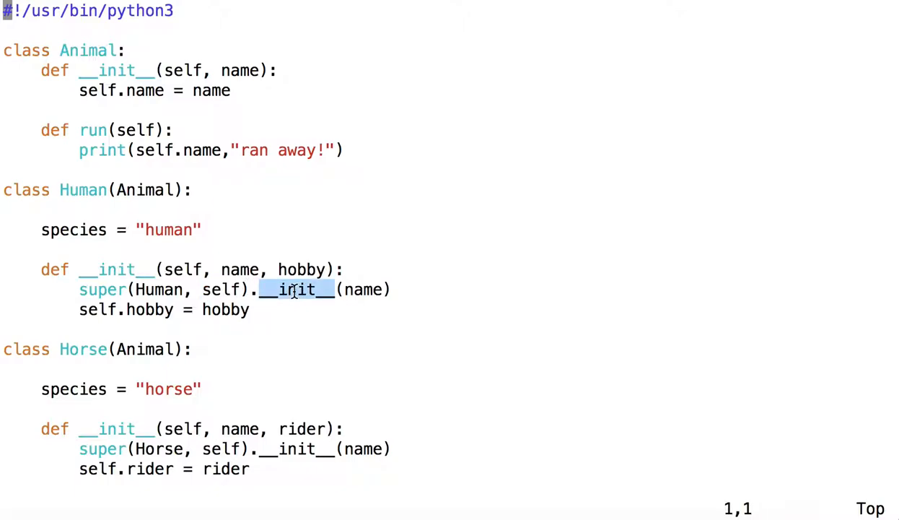
pyautogui.doubleClick(364, 289)
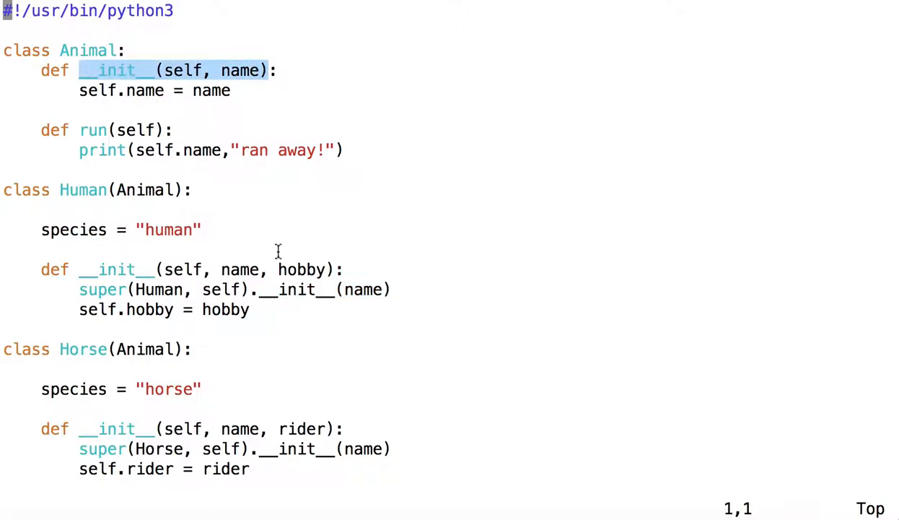
pyautogui.moveTo(303, 289)
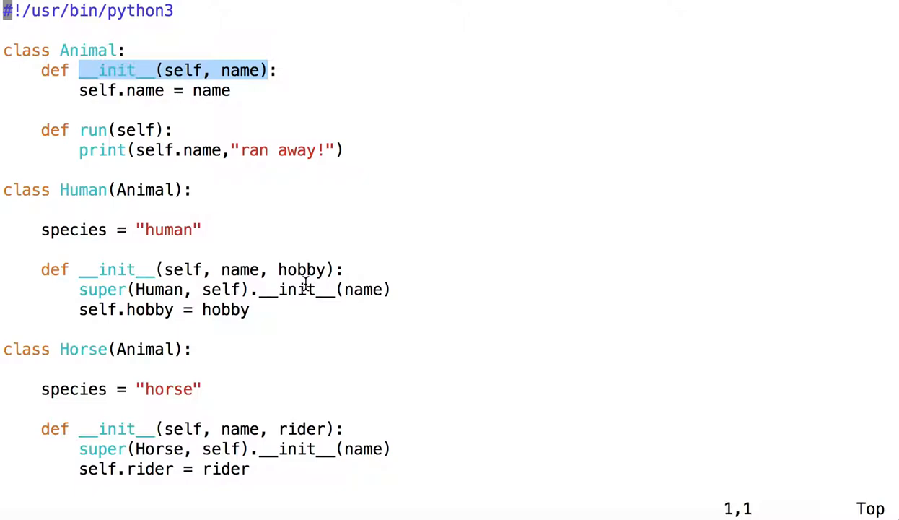
pyautogui.moveTo(264, 326)
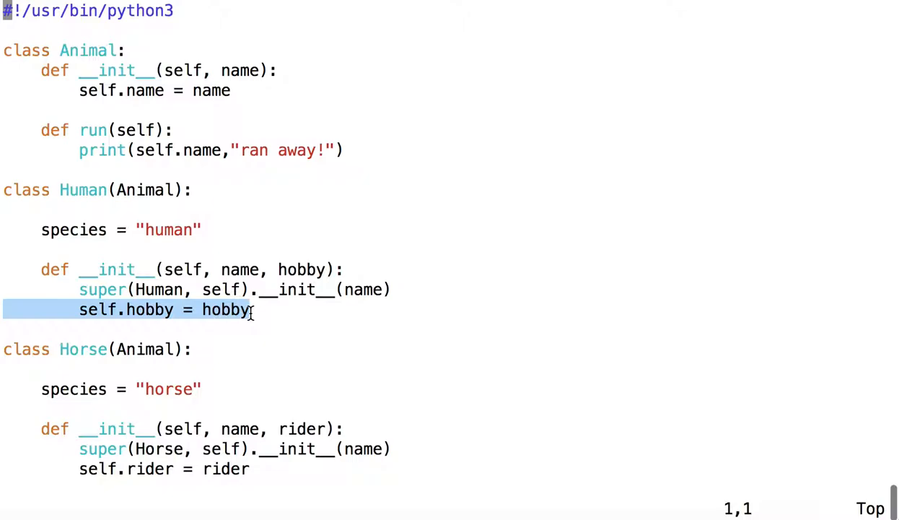
pyautogui.scroll(-3)
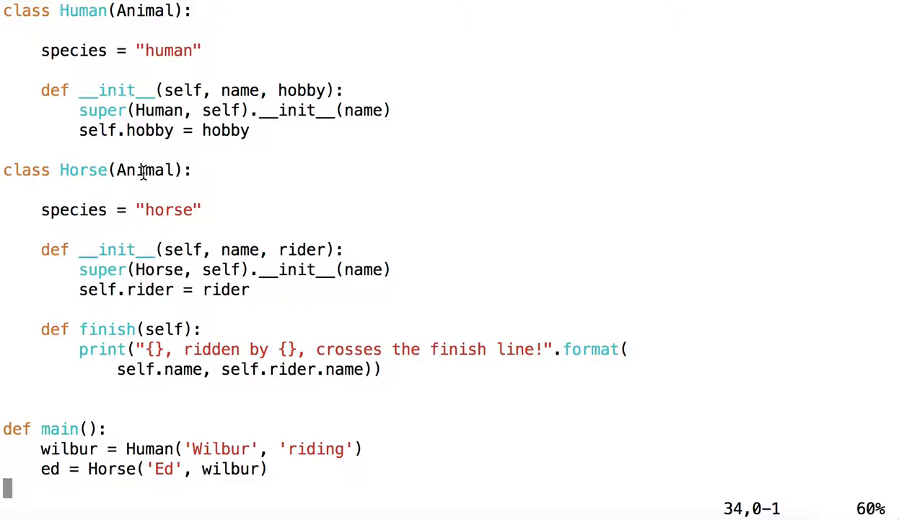
pyautogui.doubleClick(145, 170)
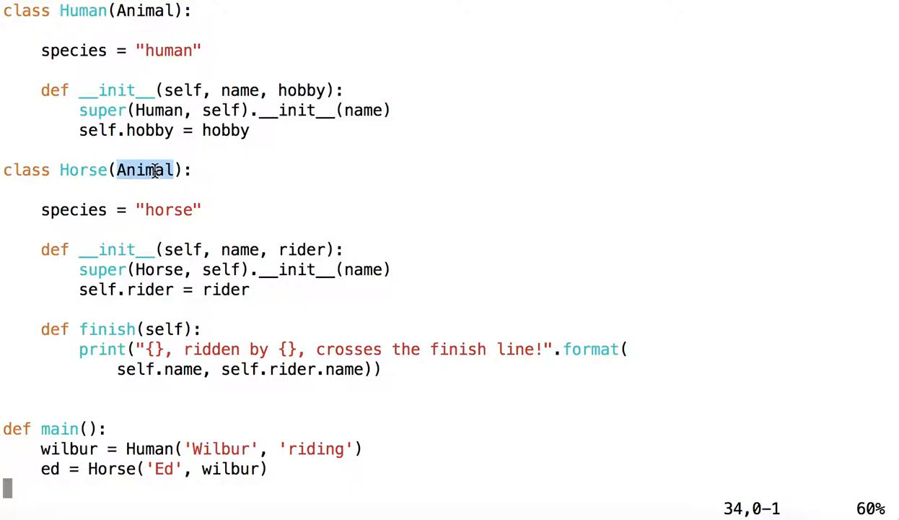
pyautogui.doubleClick(168, 210)
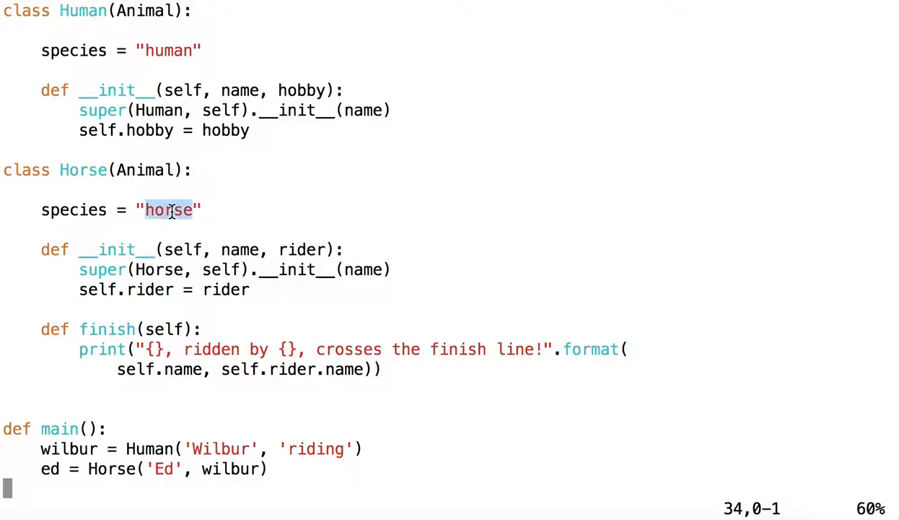
pyautogui.moveTo(234, 210)
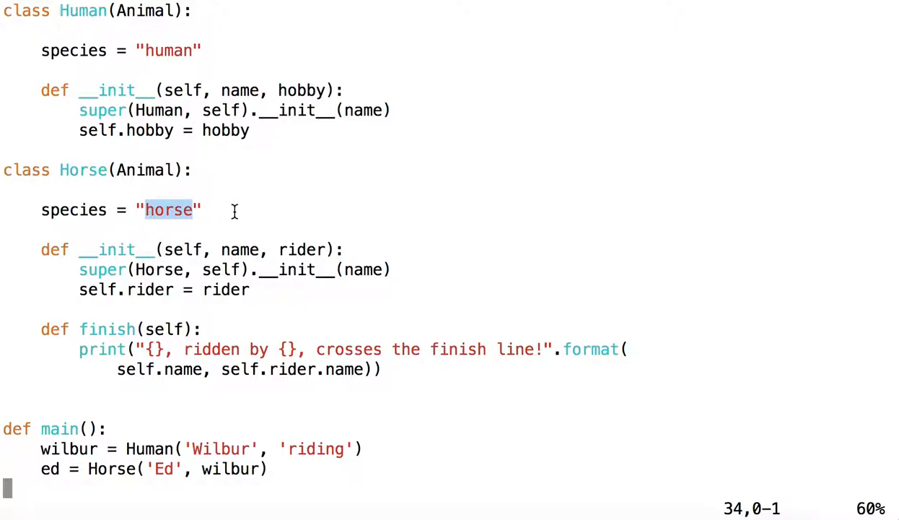
pyautogui.moveTo(232, 210)
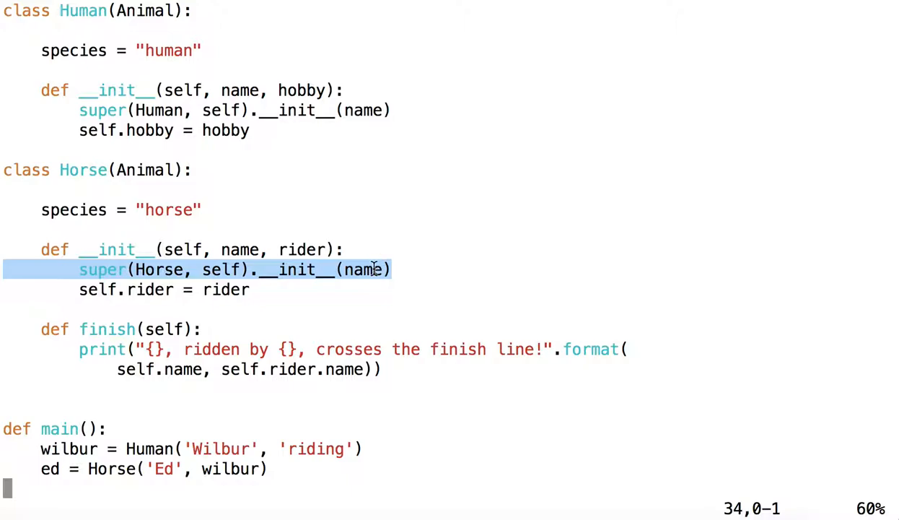
pyautogui.click(269, 289)
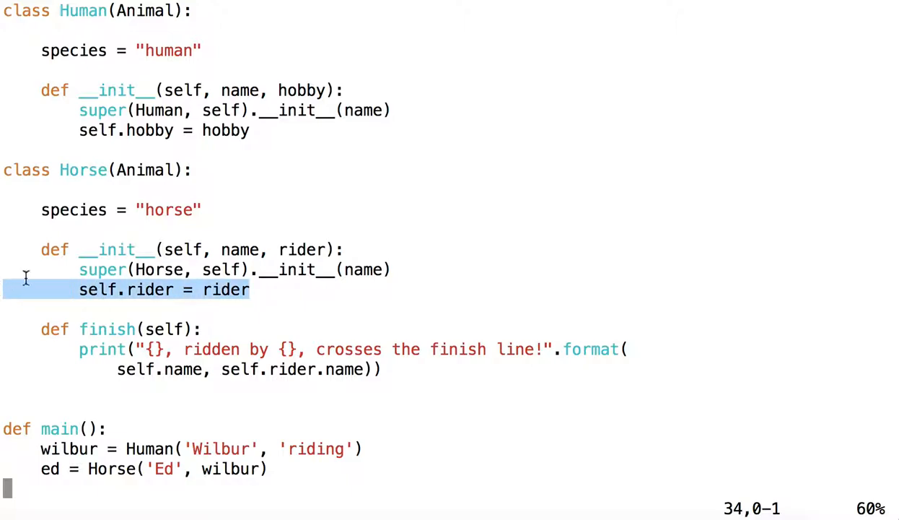
pyautogui.moveTo(304, 291)
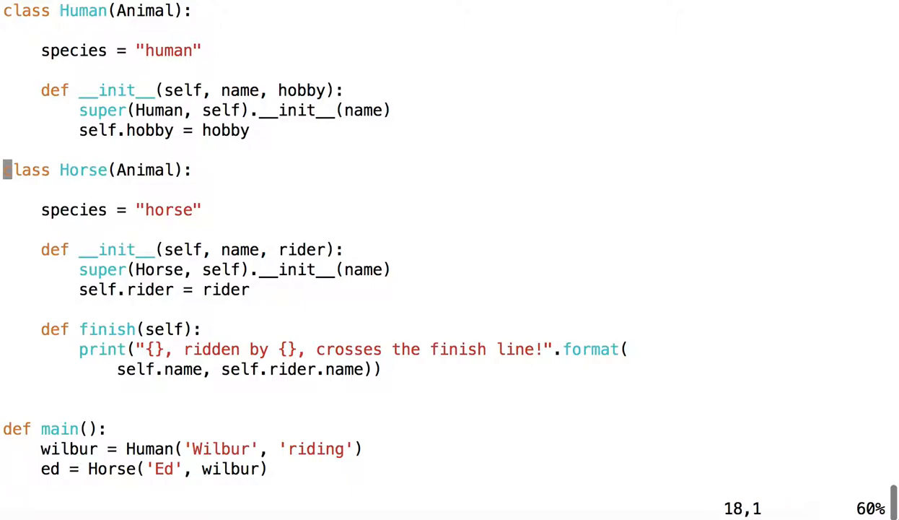
pyautogui.scroll(3)
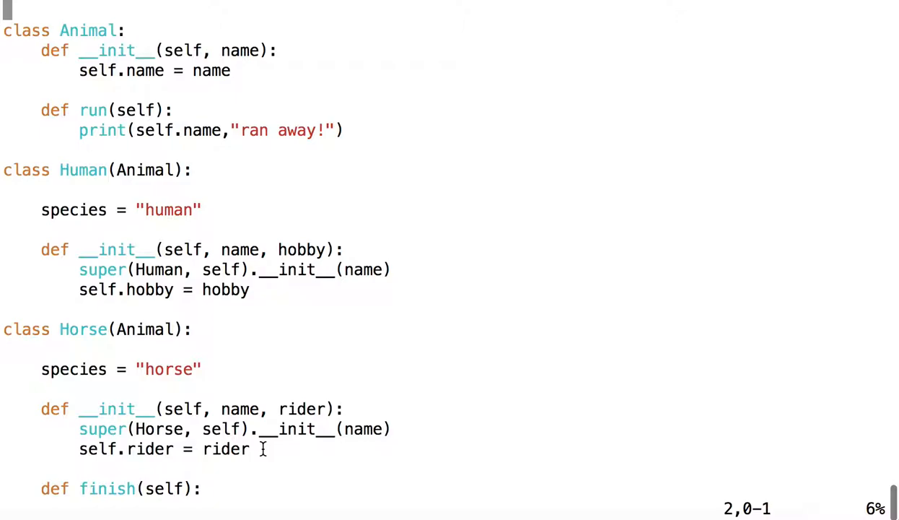
pyautogui.moveTo(265, 448); pyautogui.dragTo(3, 361)
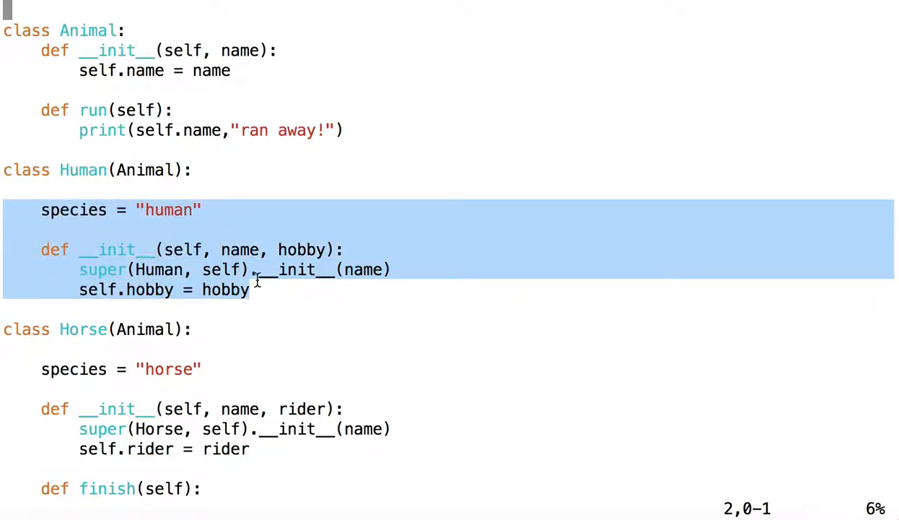
pyautogui.moveTo(238, 311)
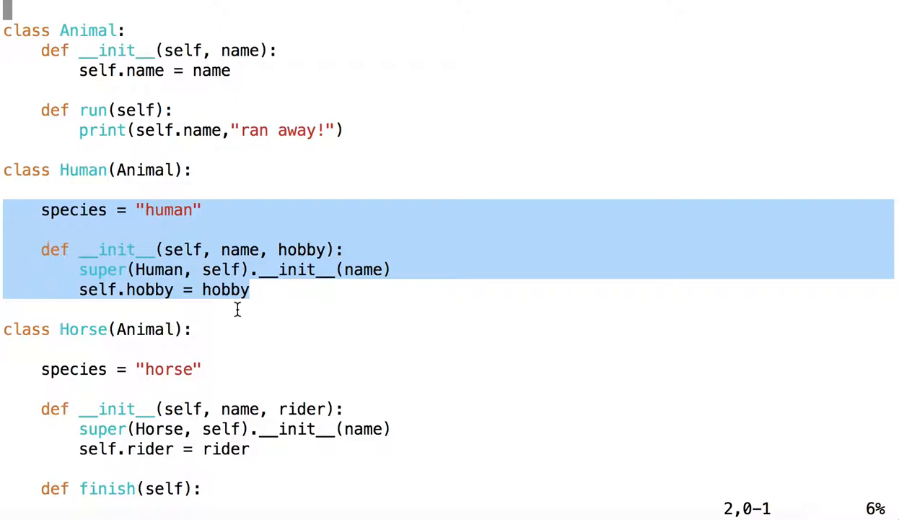
pyautogui.moveTo(261, 320)
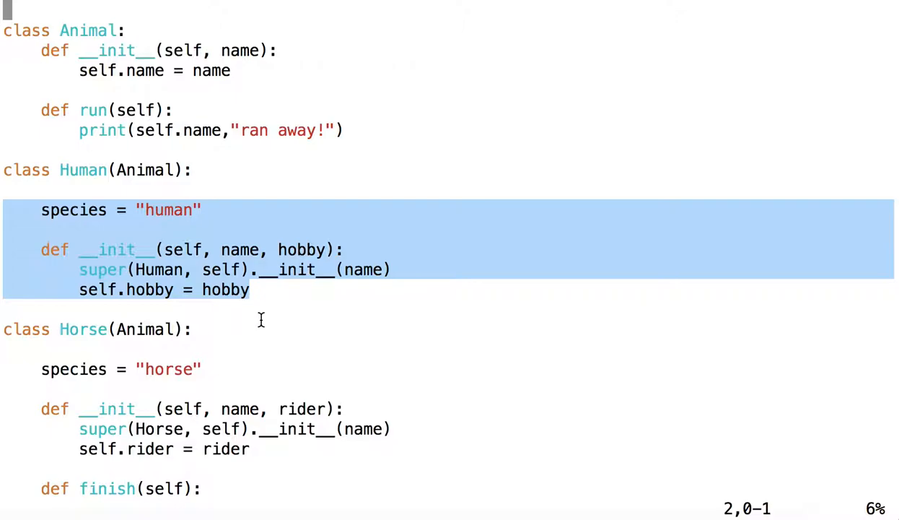
pyautogui.moveTo(178, 78)
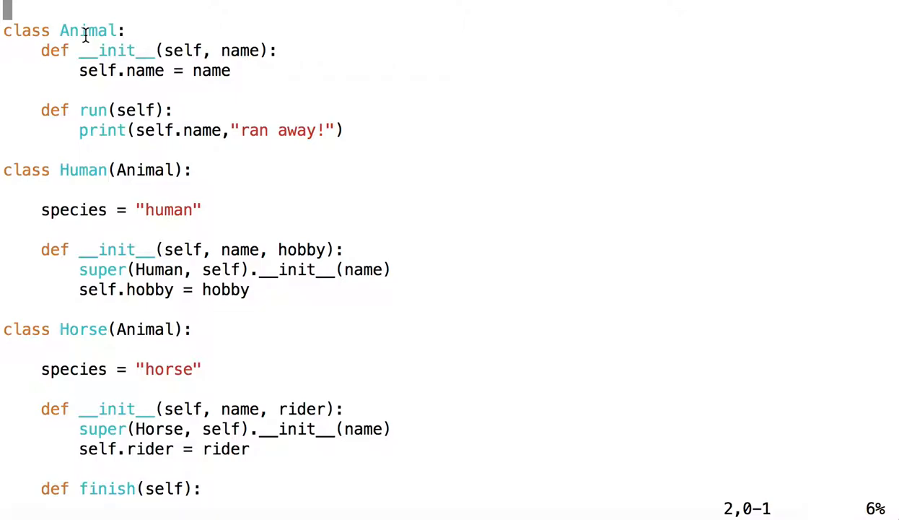
pyautogui.moveTo(260, 289)
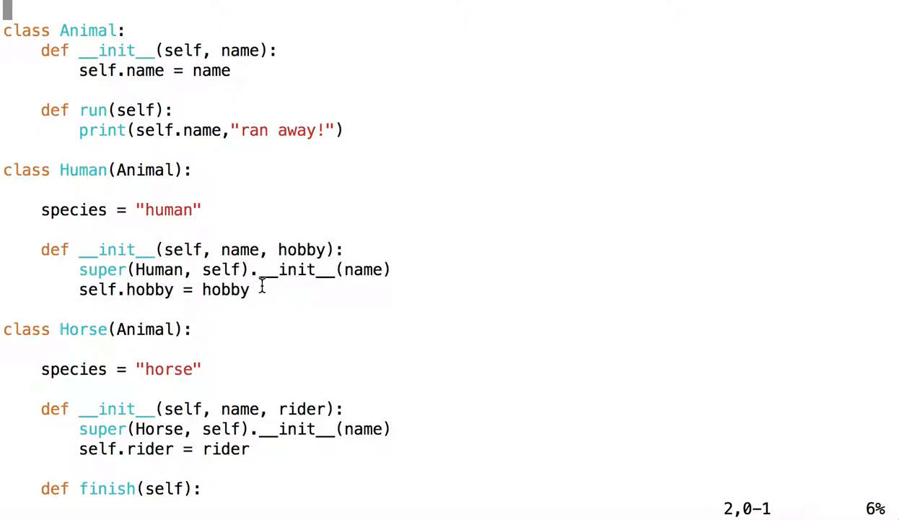
pyautogui.moveTo(227, 354)
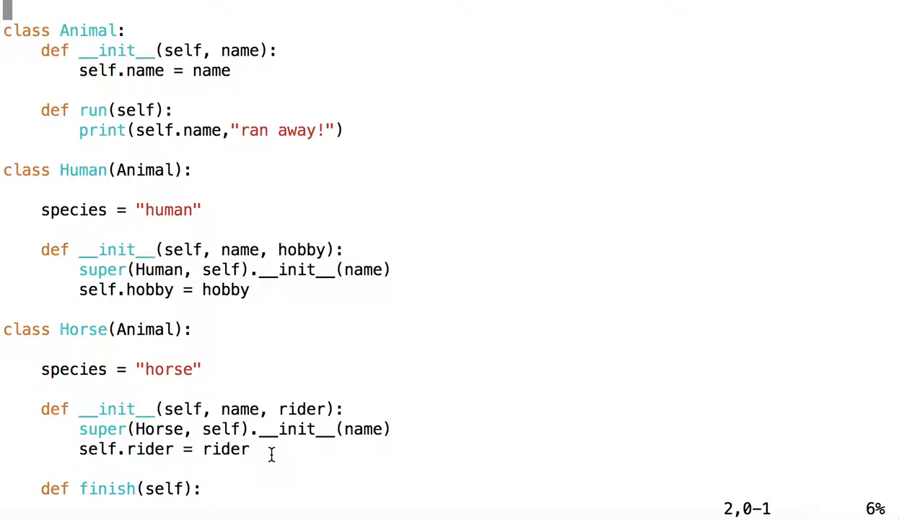
pyautogui.moveTo(247, 345)
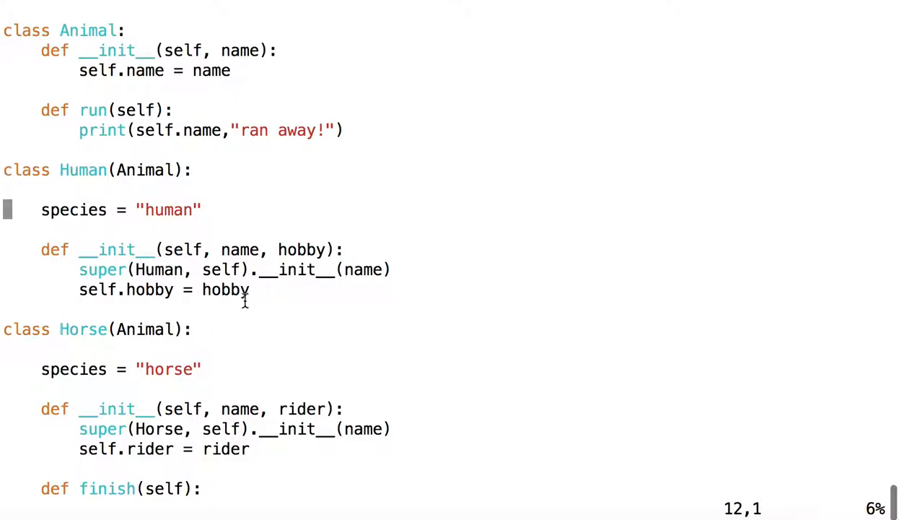
pyautogui.doubleClick(226, 289)
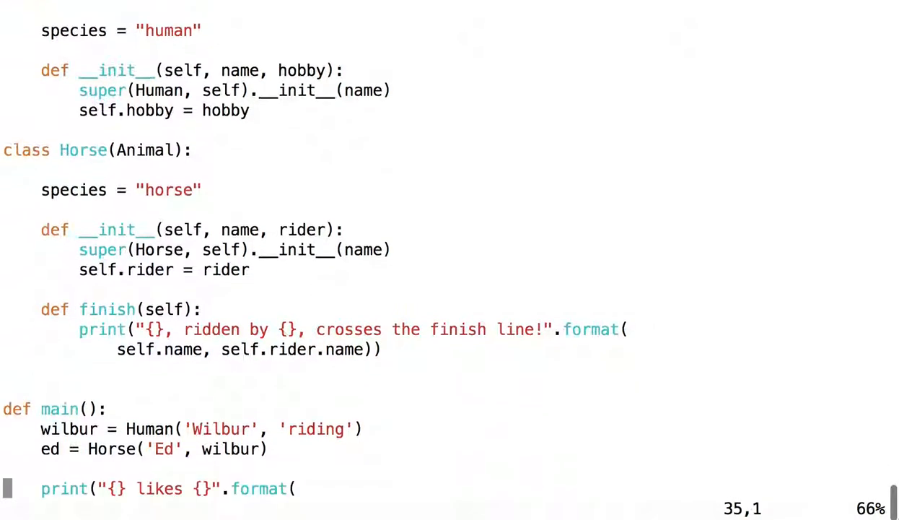
pyautogui.scroll(-3)
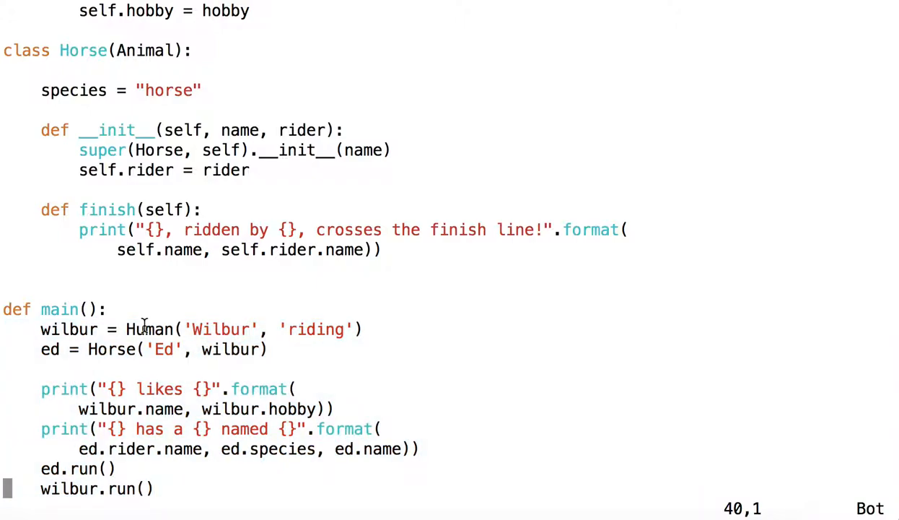
pyautogui.doubleClick(220, 329)
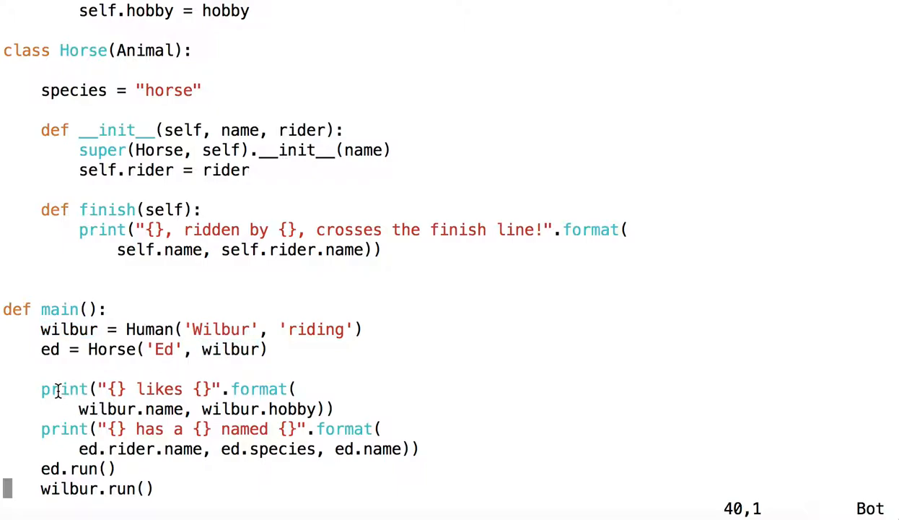
pyautogui.moveTo(112, 388)
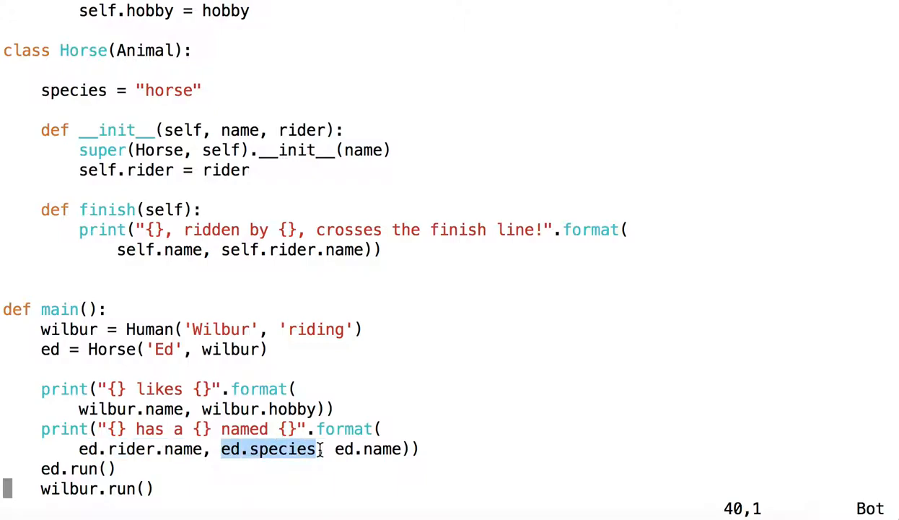
pyautogui.moveTo(336, 449)
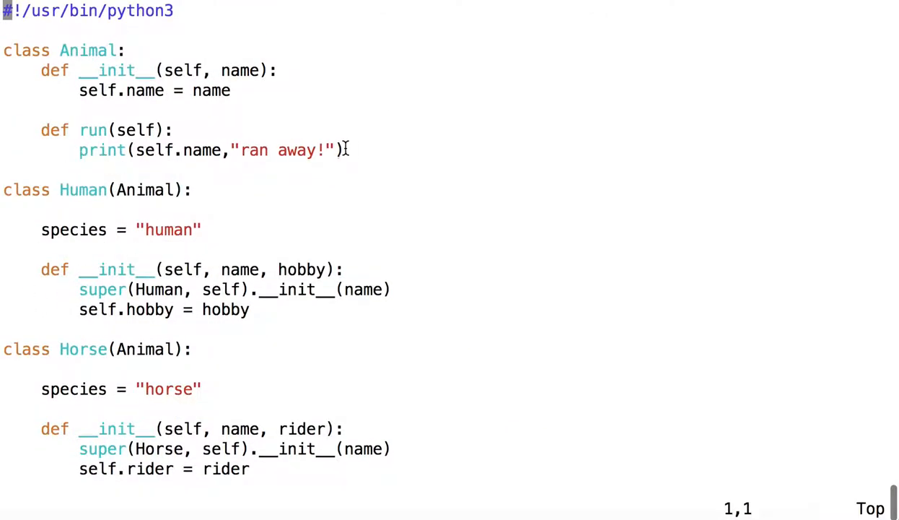
# Select terminal text and scroll down to view the script's printed lines
pyautogui.moveTo(41, 129); pyautogui.dragTo(346, 150)
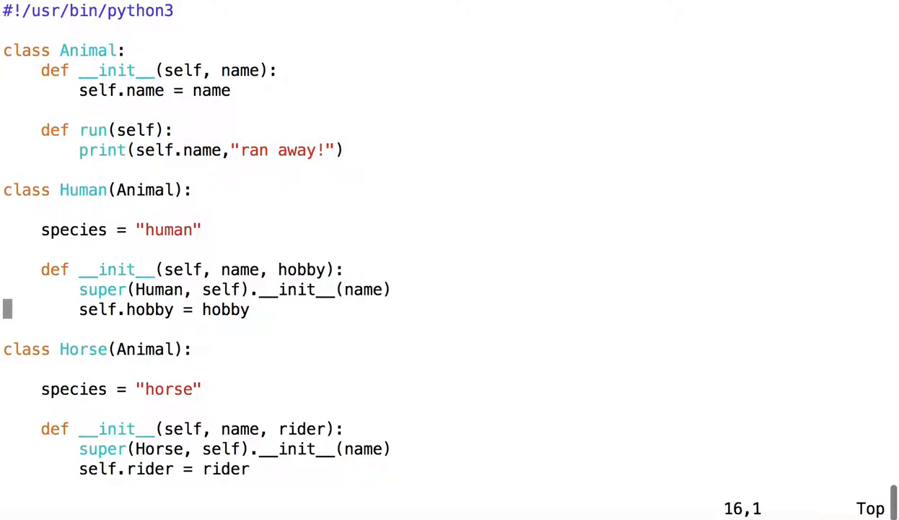
pyautogui.scroll(-3)
pyautogui.write('./inheritance/animal.py')
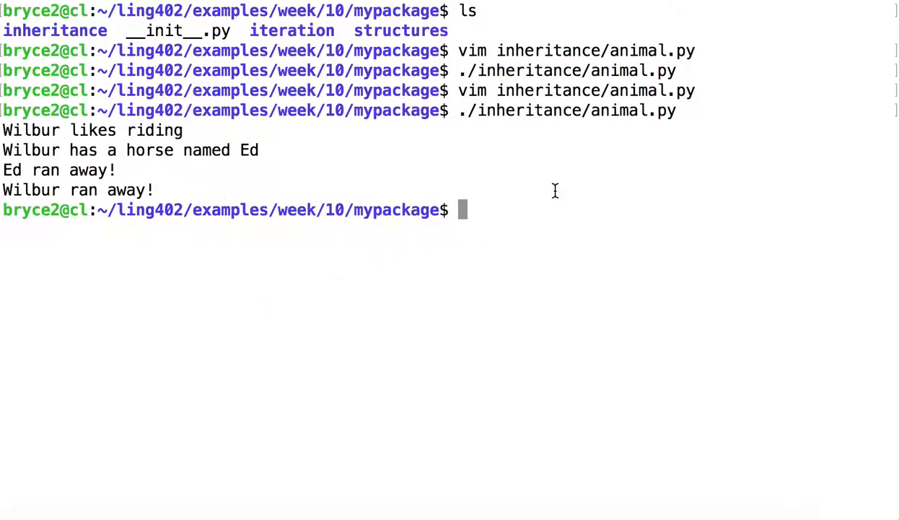
pyautogui.moveTo(608, 197)
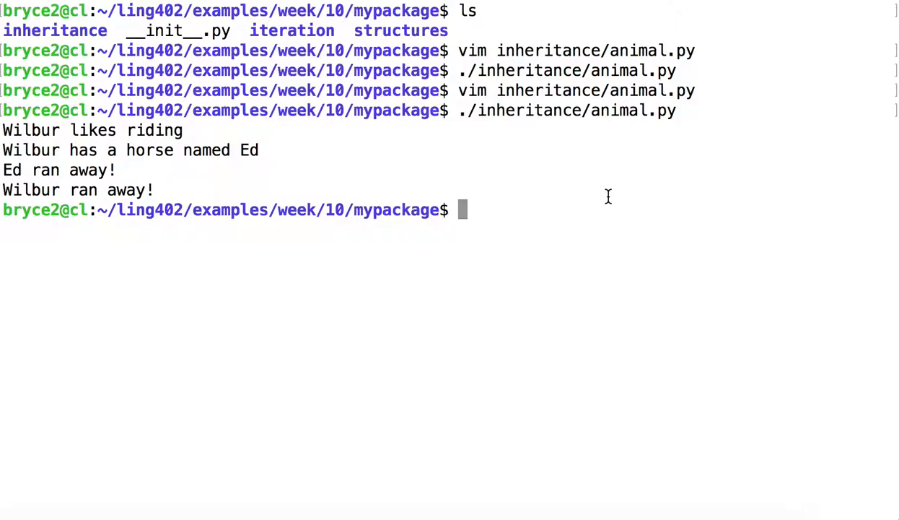
pyautogui.moveTo(211, 172)
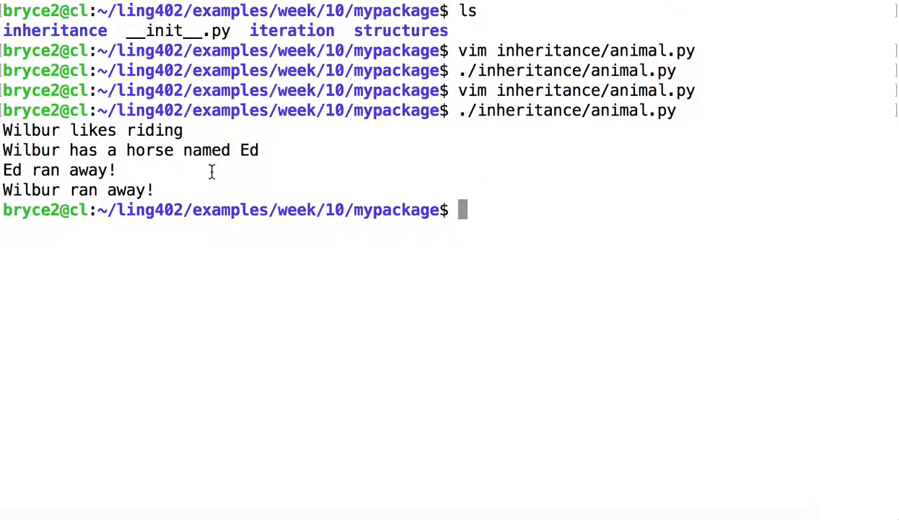
pyautogui.moveTo(186, 193)
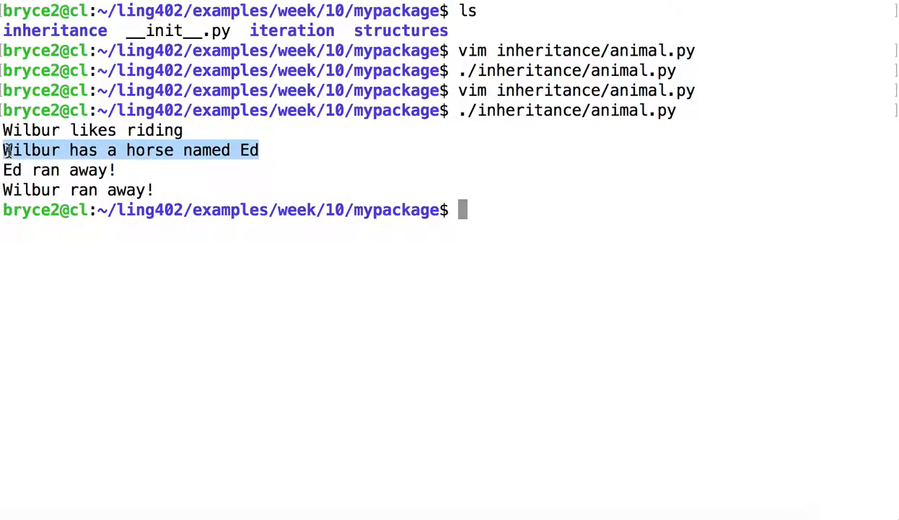
pyautogui.moveTo(202, 160)
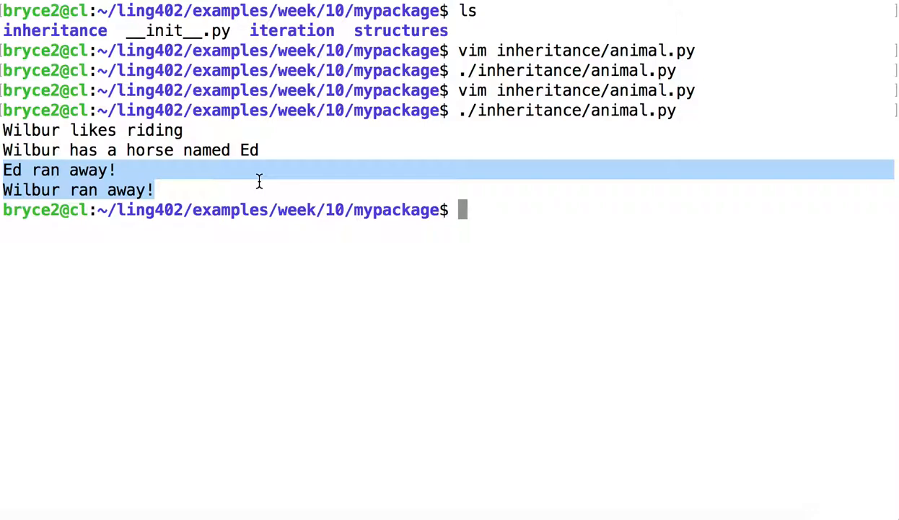
pyautogui.moveTo(162, 189)
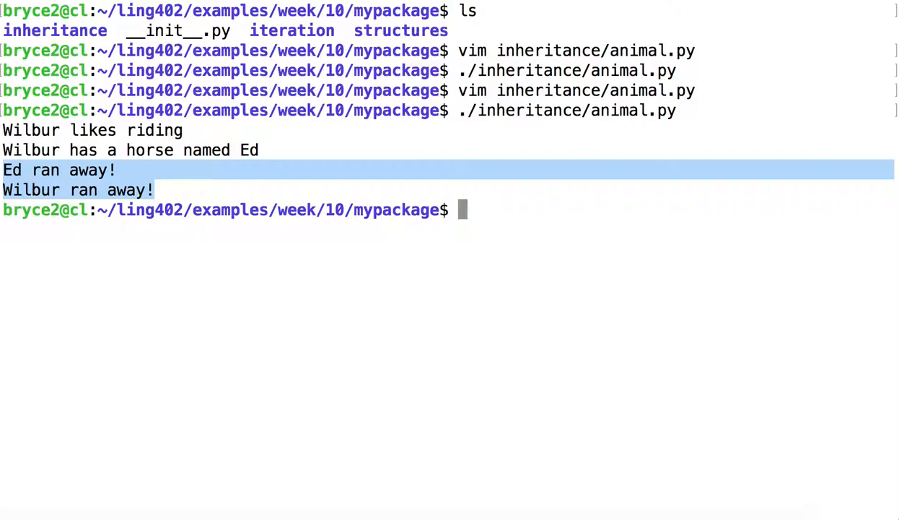
pyautogui.moveTo(130, 156)
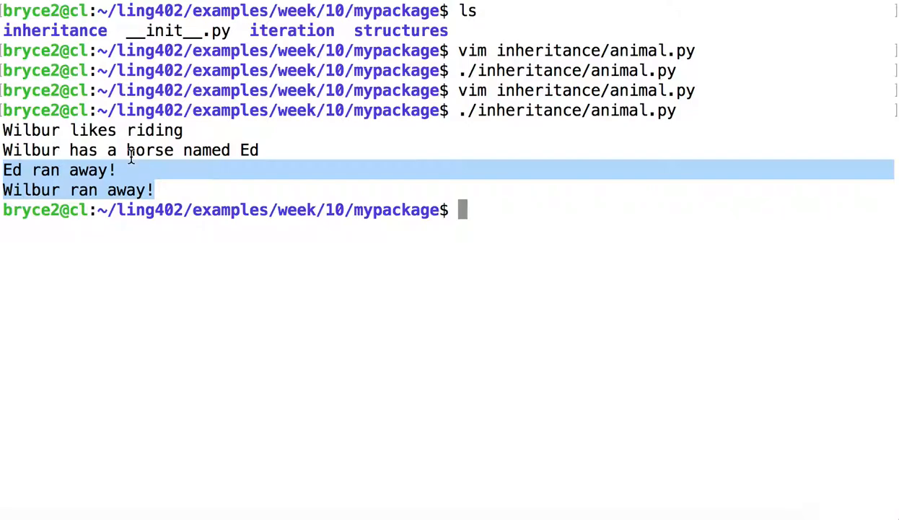